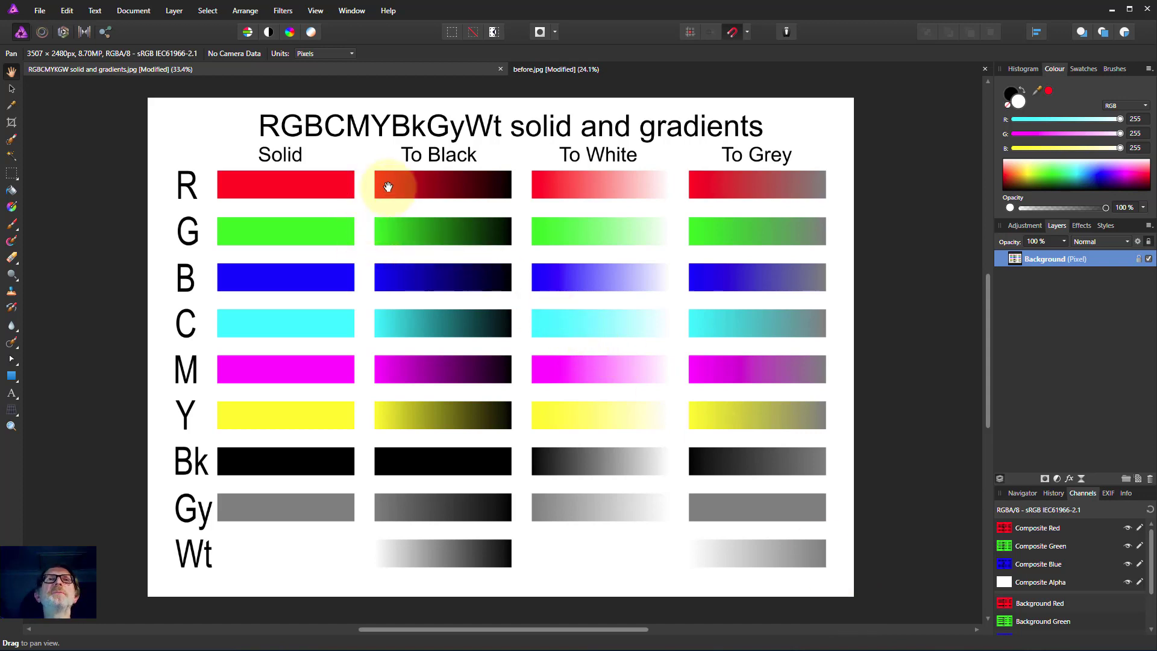
mouse_move(464, 190)
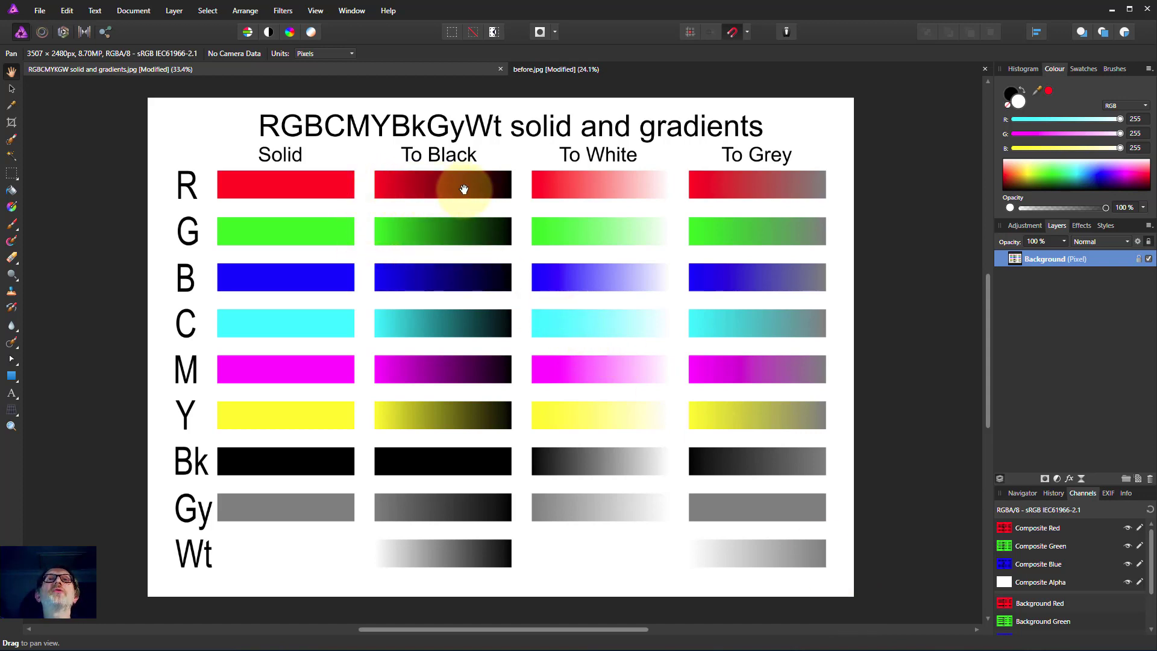
mouse_move(382, 187)
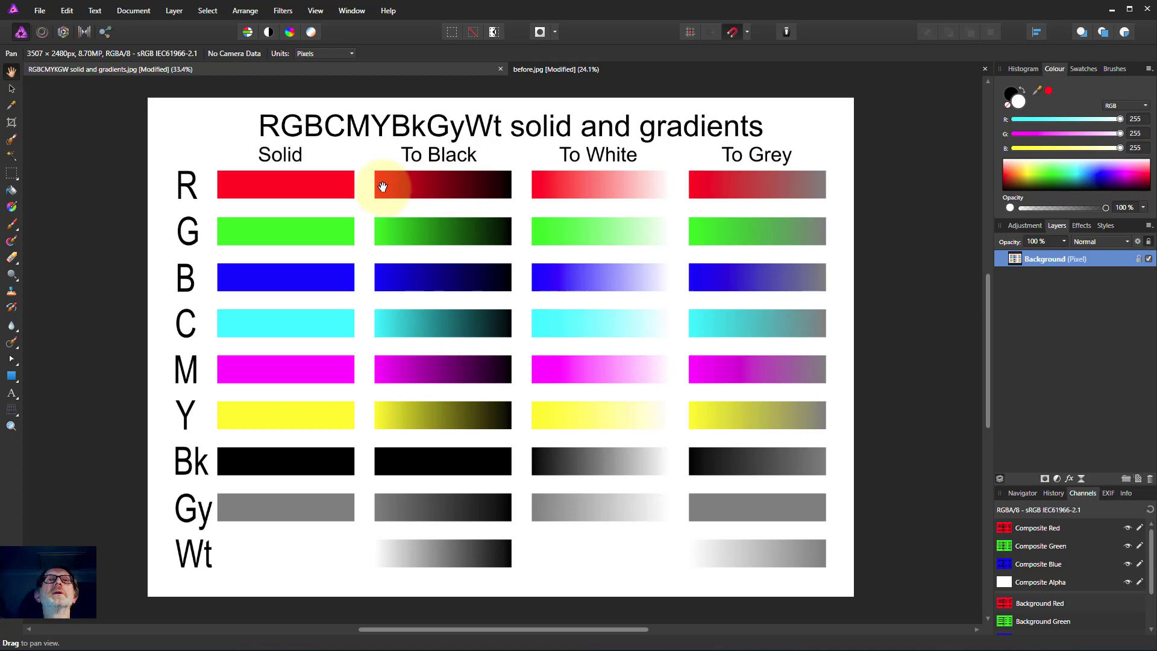
mouse_move(484, 233)
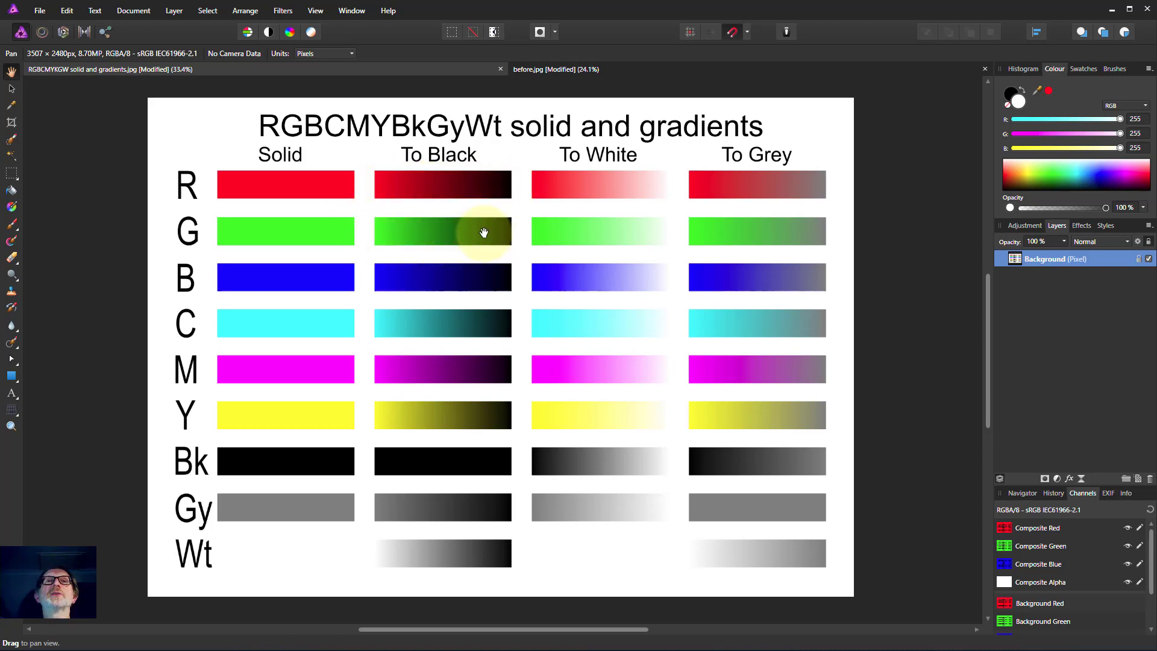
mouse_move(688, 198)
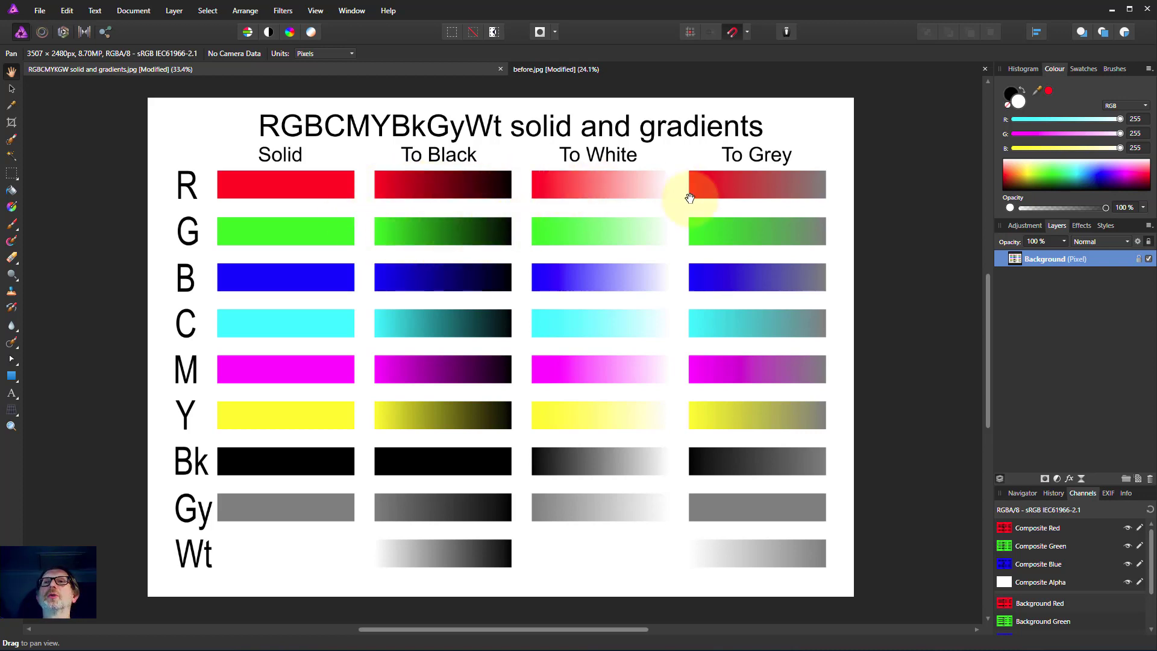
mouse_move(453, 193)
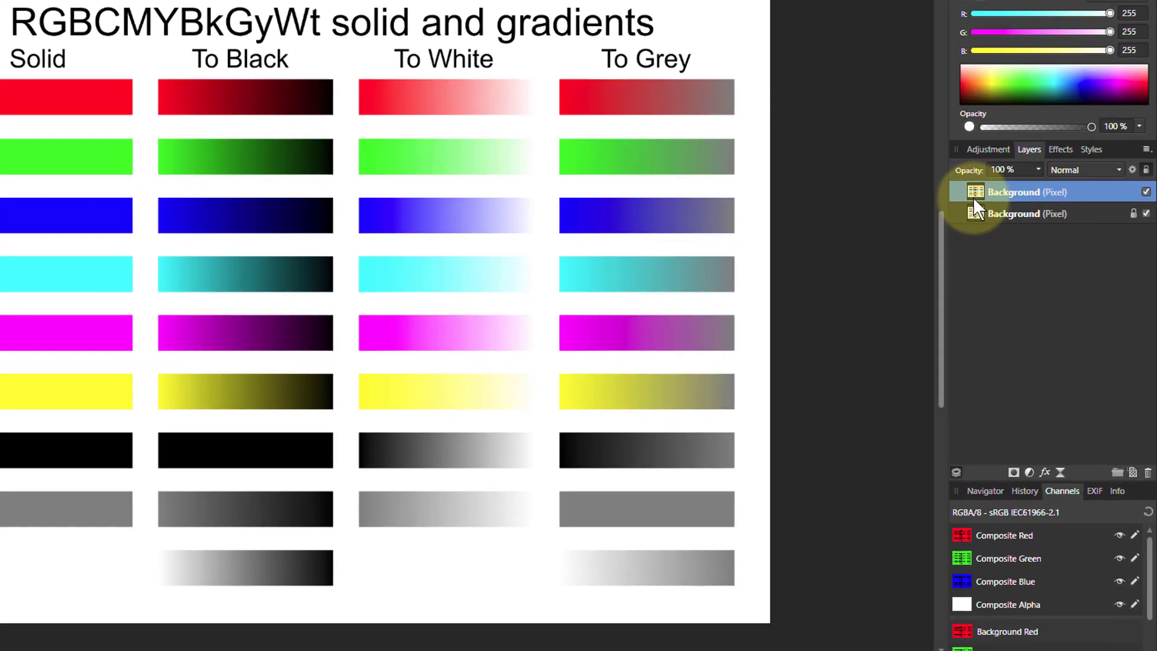
Step: Add a Curves adjustment above the building photo's Background layer
left_click(1083, 169)
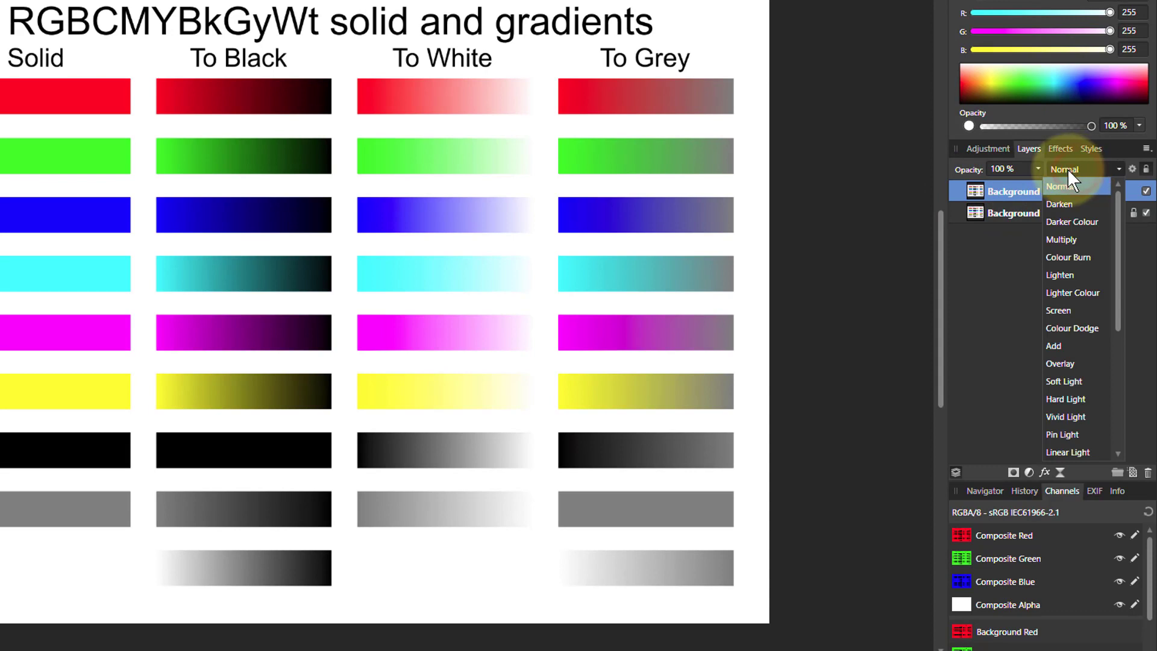
mouse_move(1066, 207)
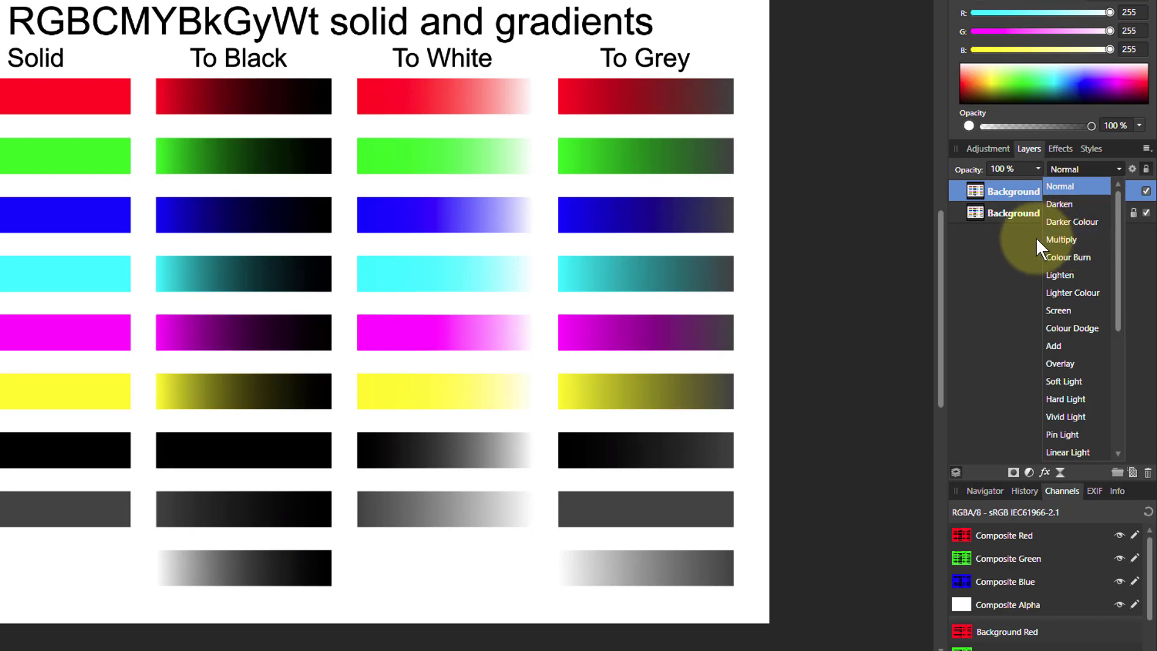
mouse_move(1066, 247)
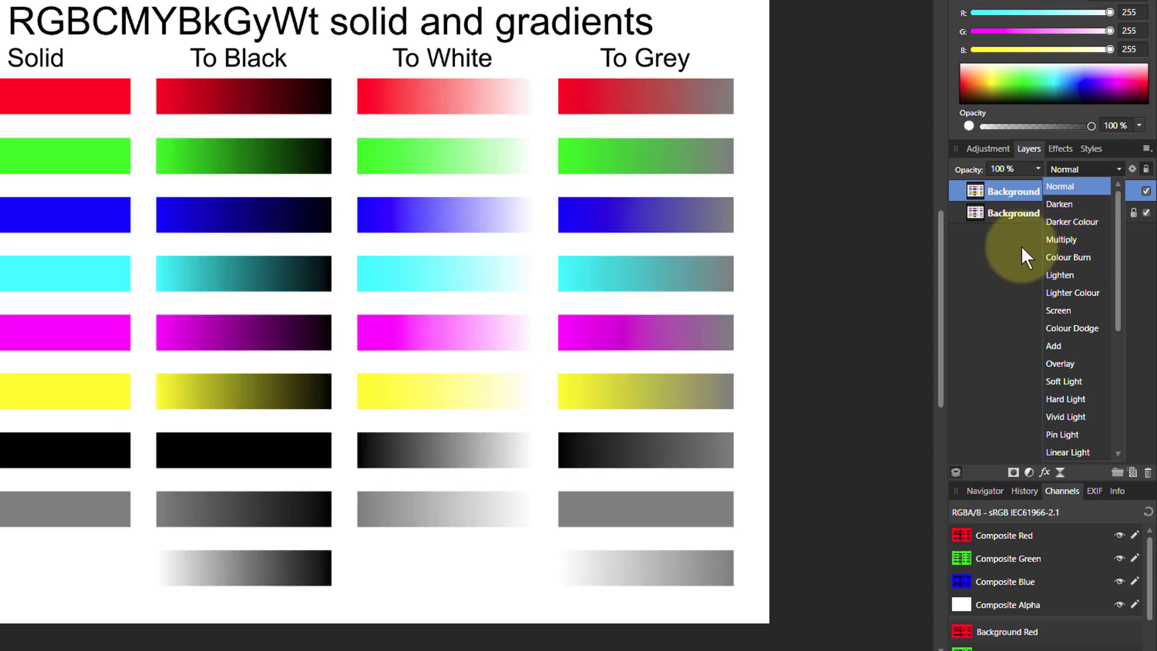
mouse_move(1033, 372)
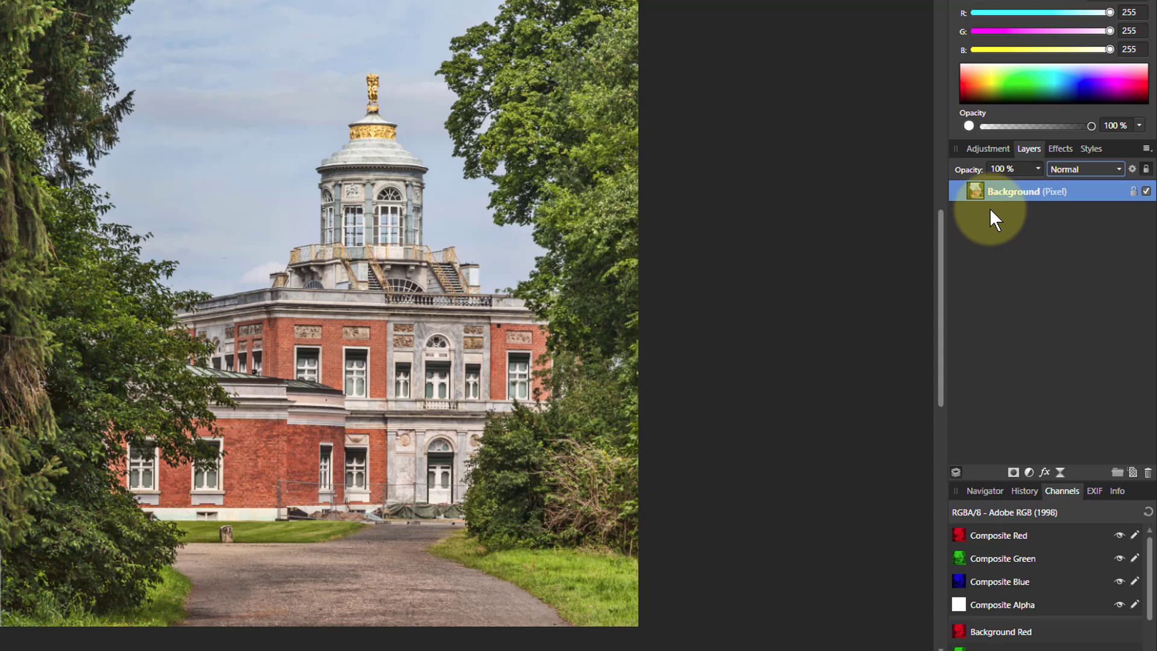
mouse_move(996, 431)
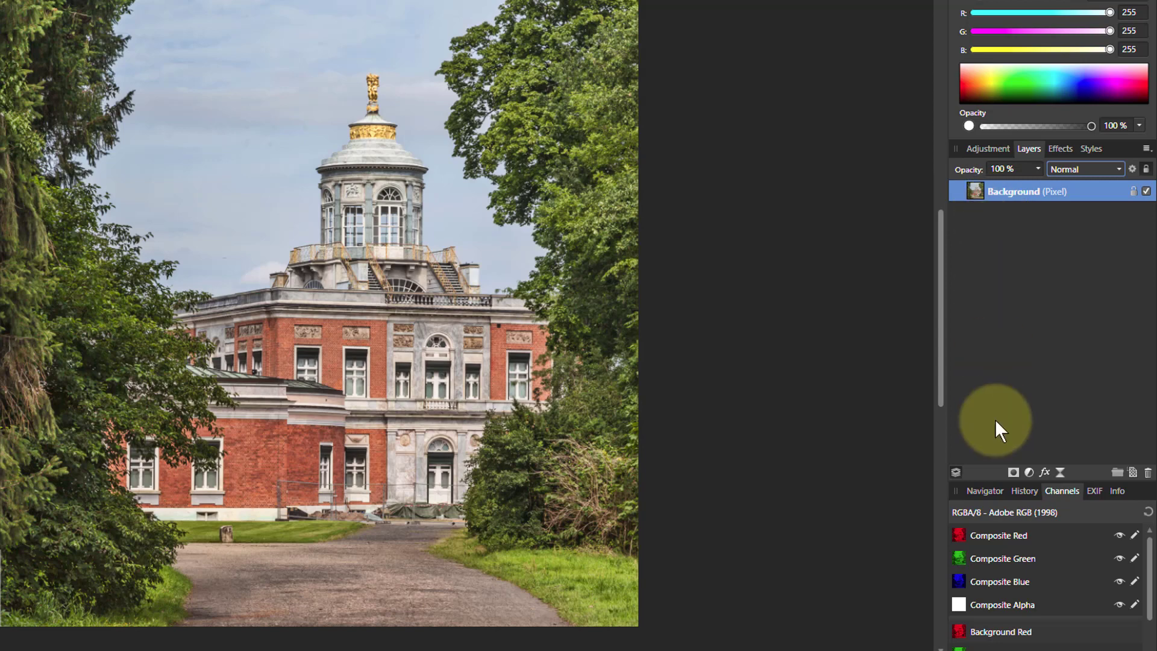
left_click(1028, 472)
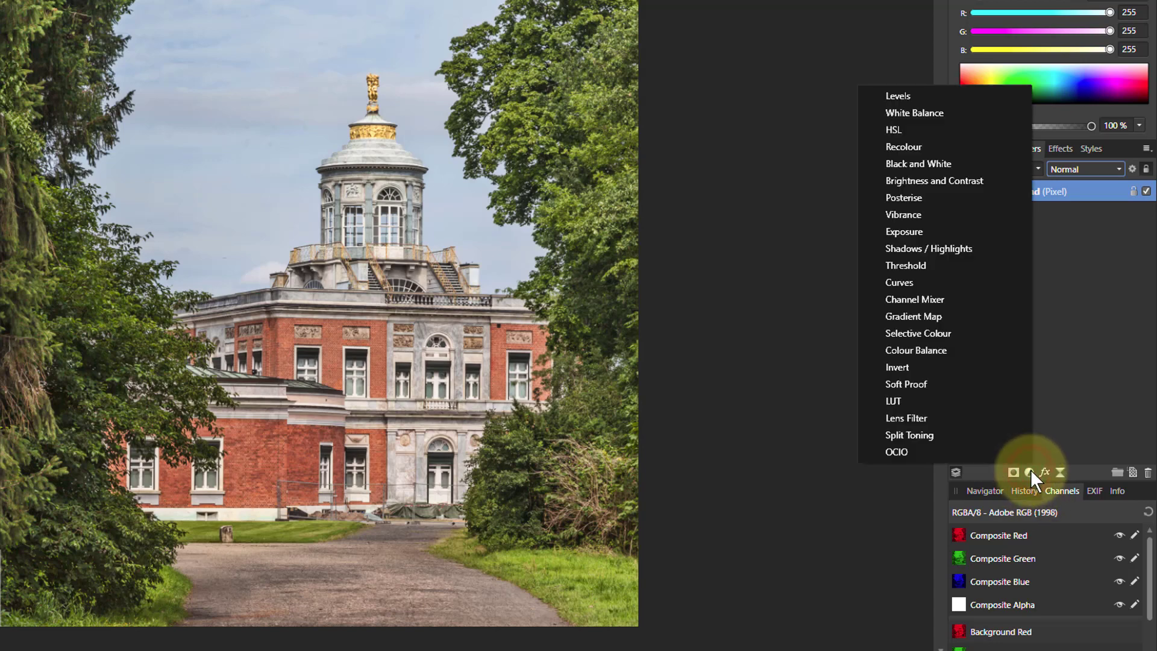
left_click(898, 282)
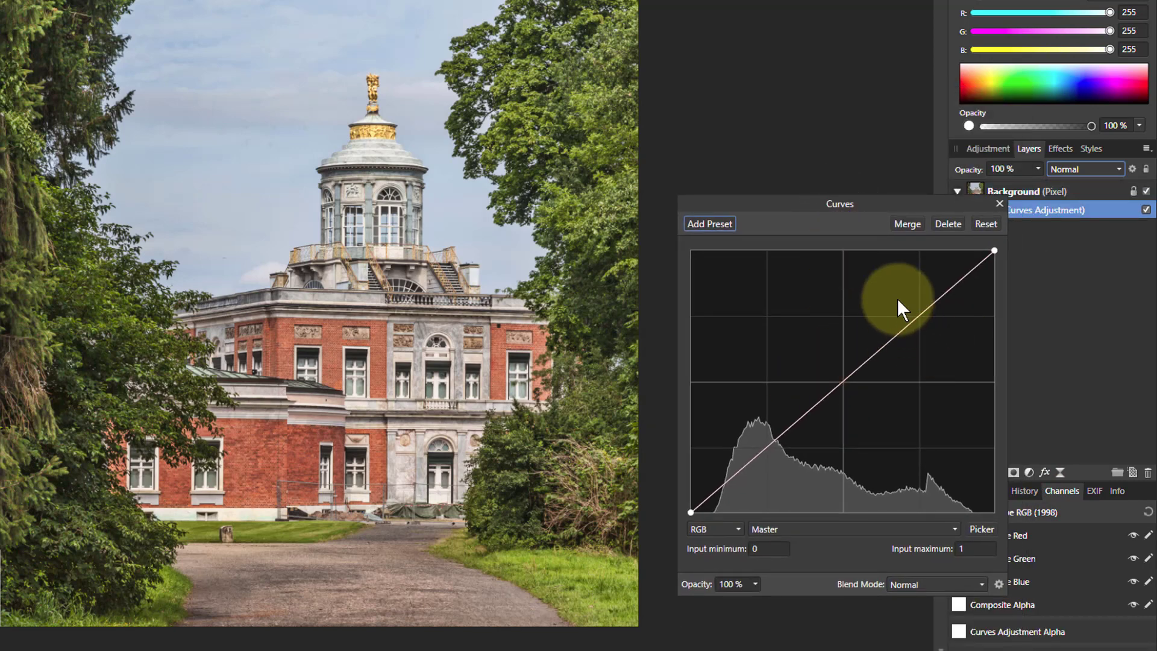
Step: Leave the curve unchanged and set the Curves adjustment's blend mode to Overlay
left_click(1000, 203)
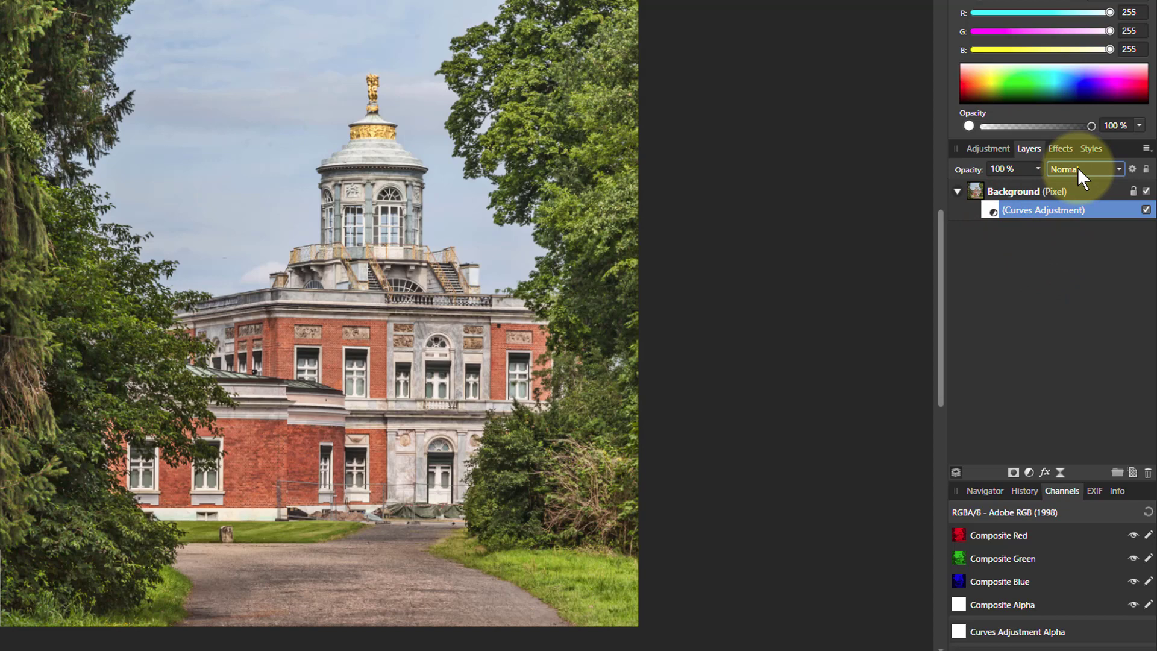
left_click(1085, 169)
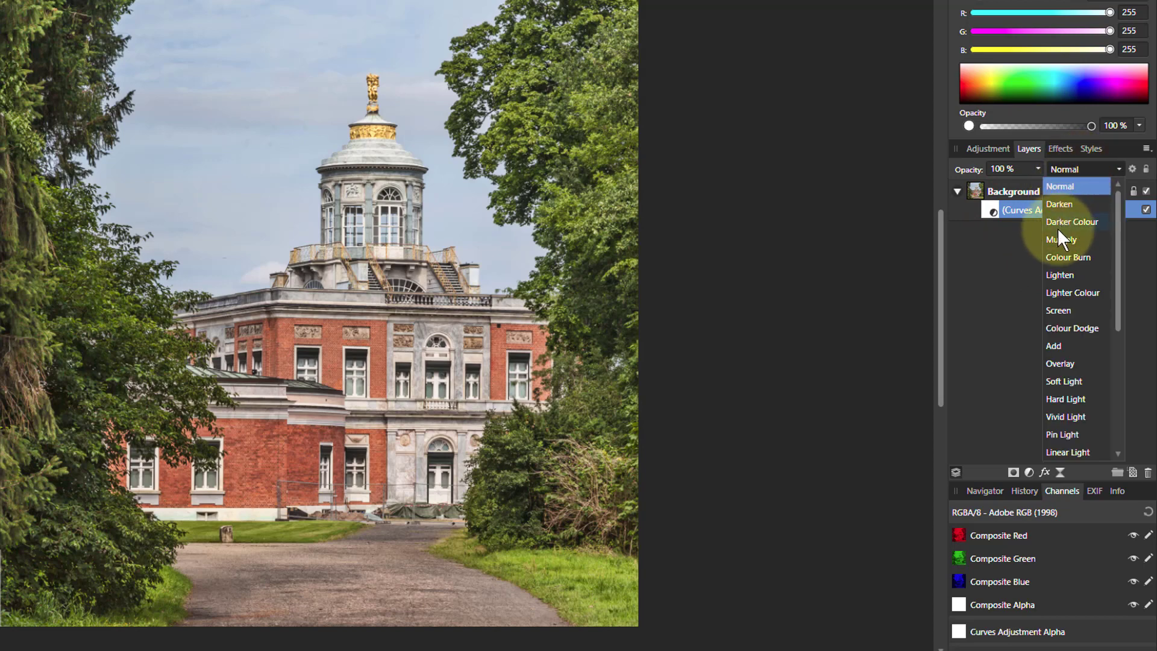
left_click(1062, 239)
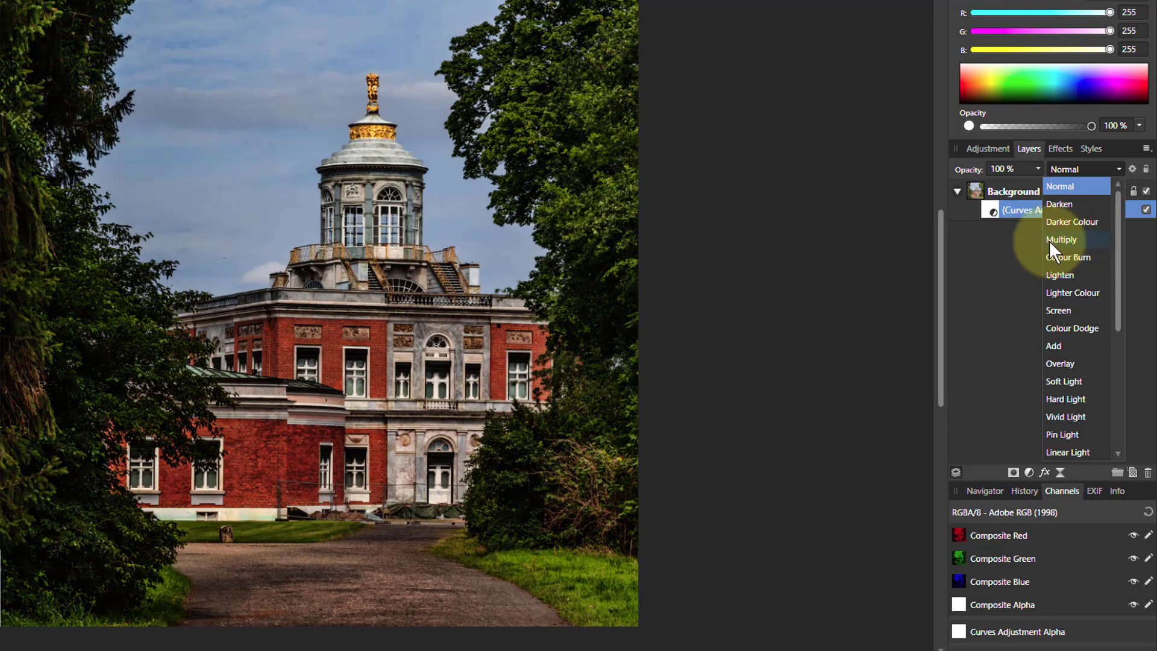
mouse_move(1067, 251)
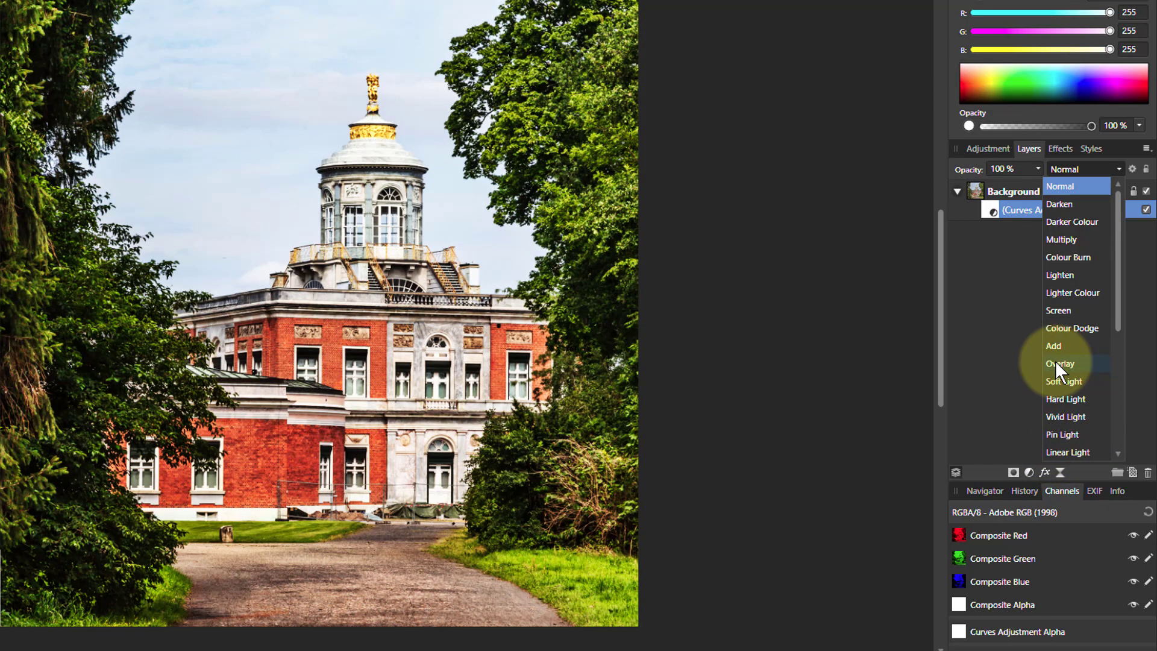
left_click(1061, 363)
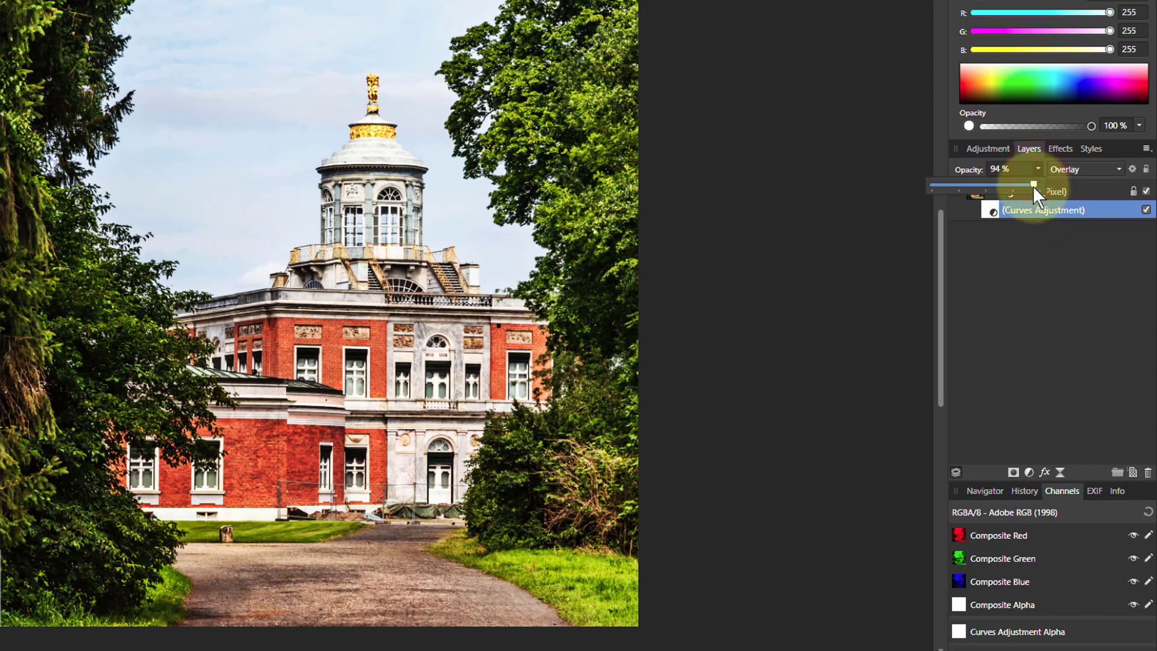
Step: Set the Overlay Curves adjustment's opacity to 62%
left_click_drag(1033, 186, 948, 186)
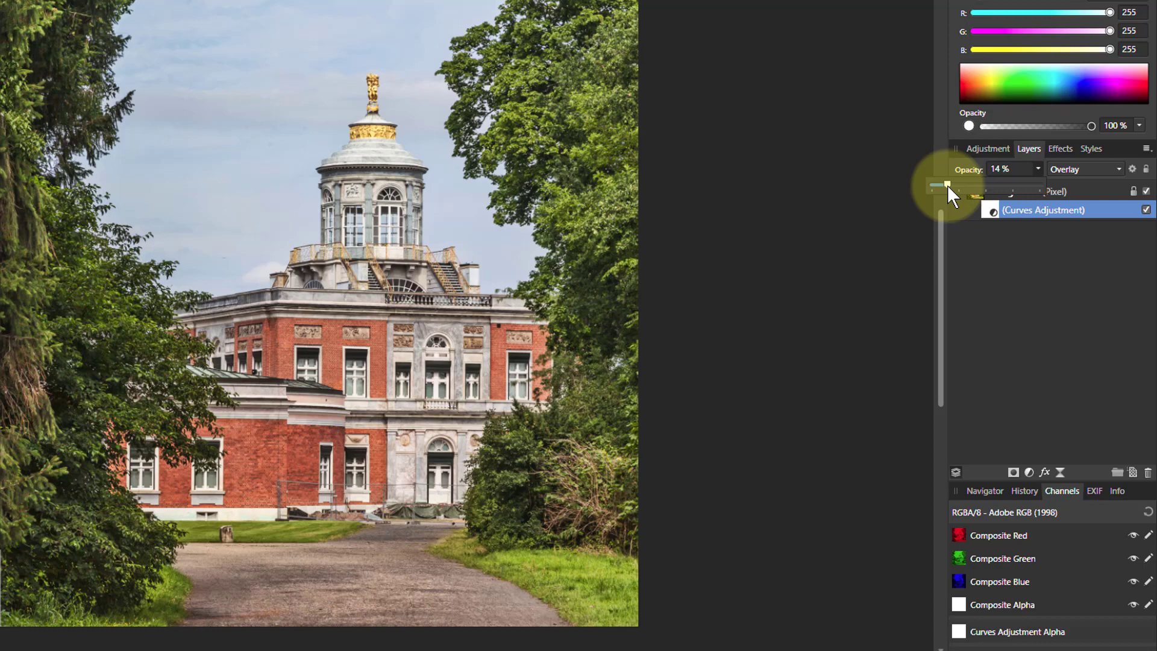
left_click_drag(946, 186, 996, 187)
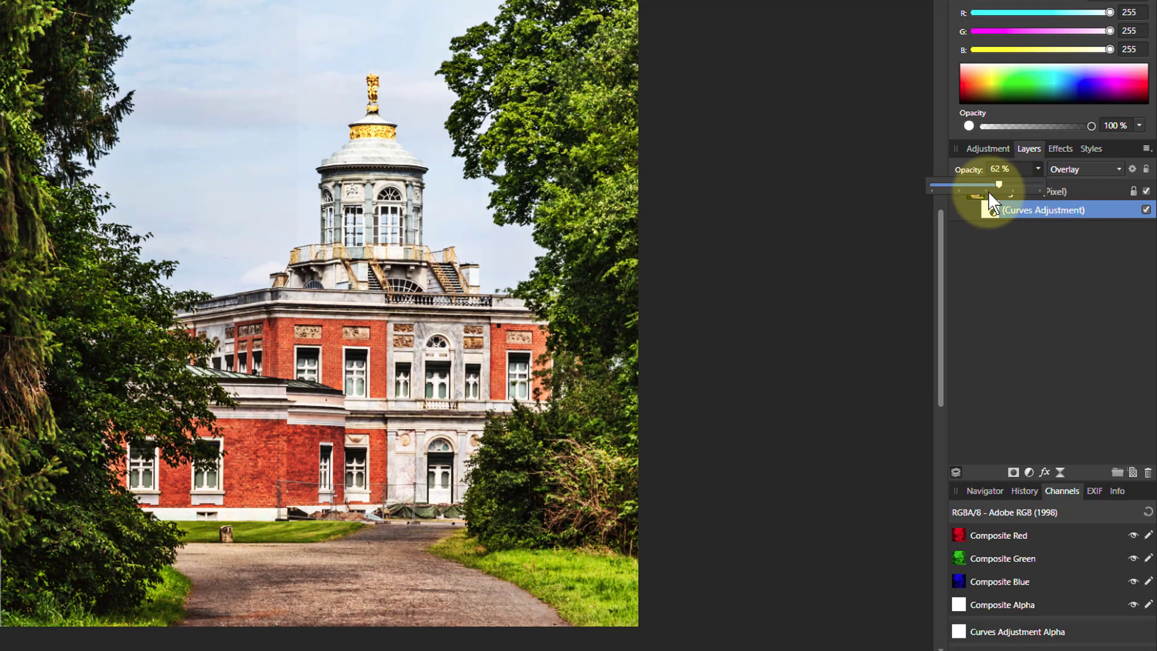
left_click_drag(996, 184, 1041, 184)
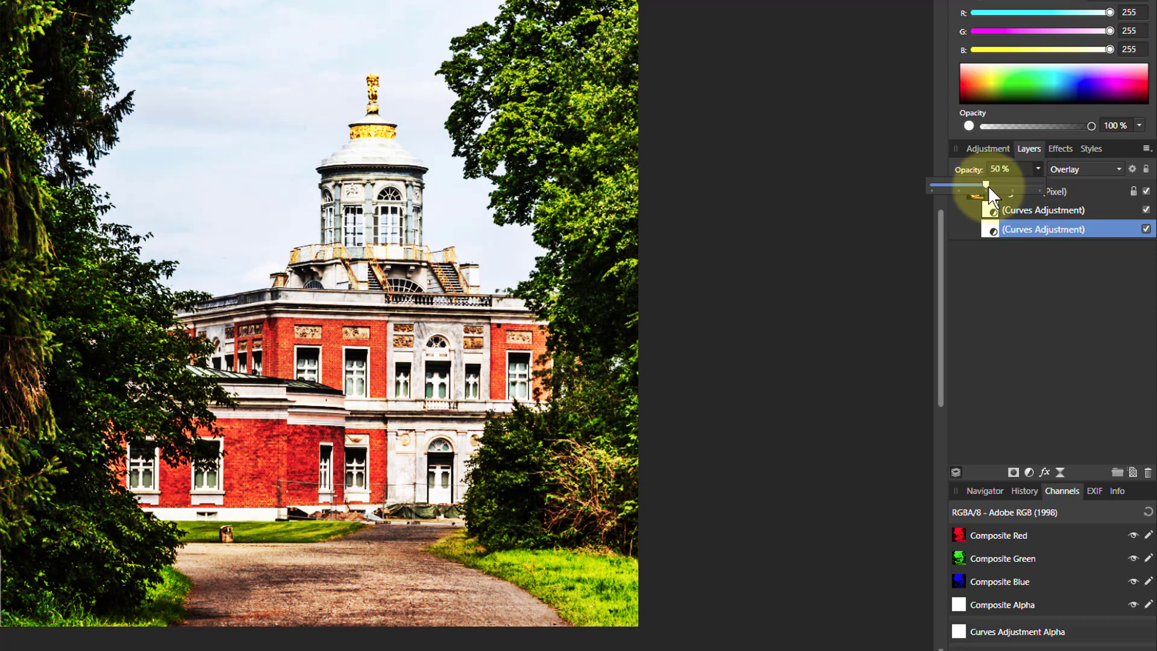
Step: Fade the duplicated Overlay Curves adjustment's opacity down to 0%
left_click_drag(985, 186, 931, 185)
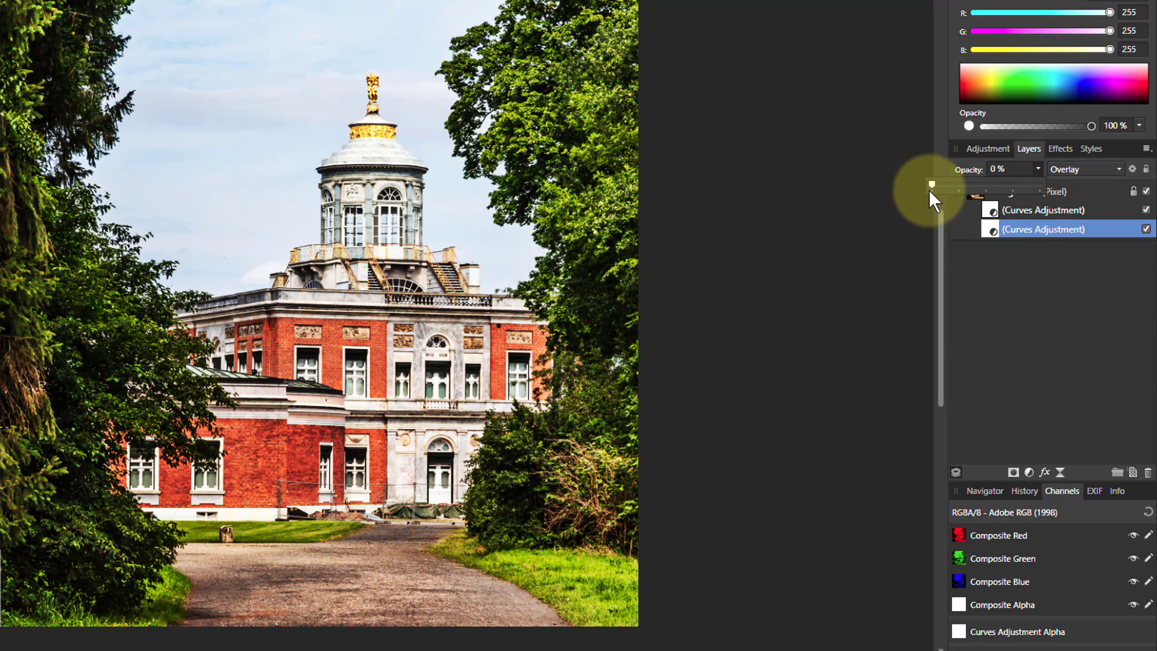